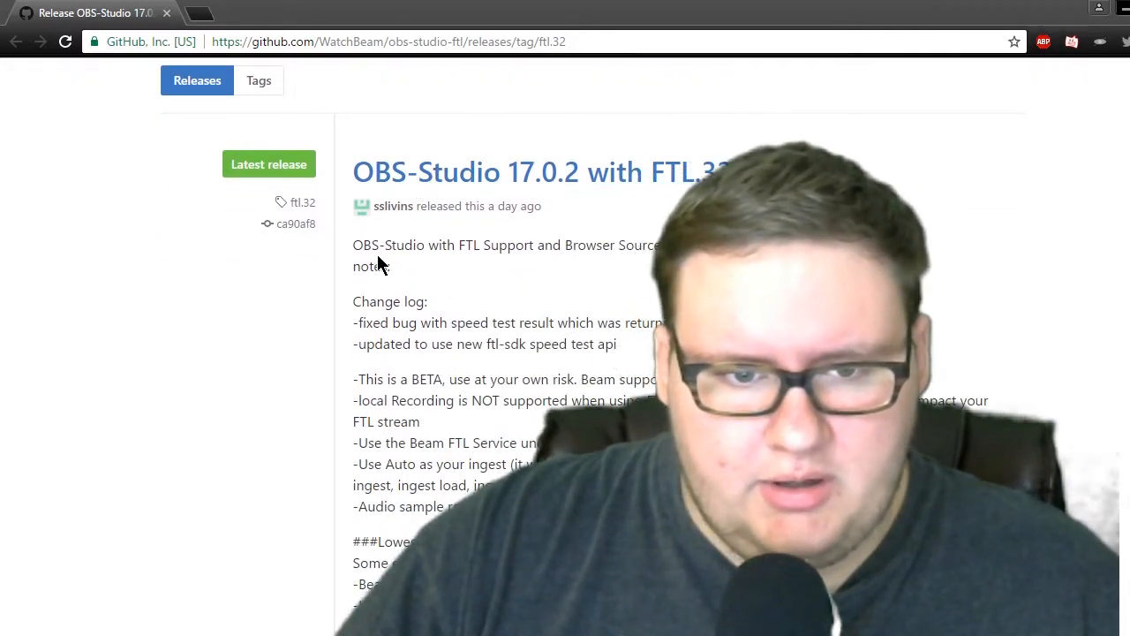
# Step: Scroll the ftl.32 release page down to the recommended settings and Downloads list with the .msi installer
pyautogui.scroll(-3)
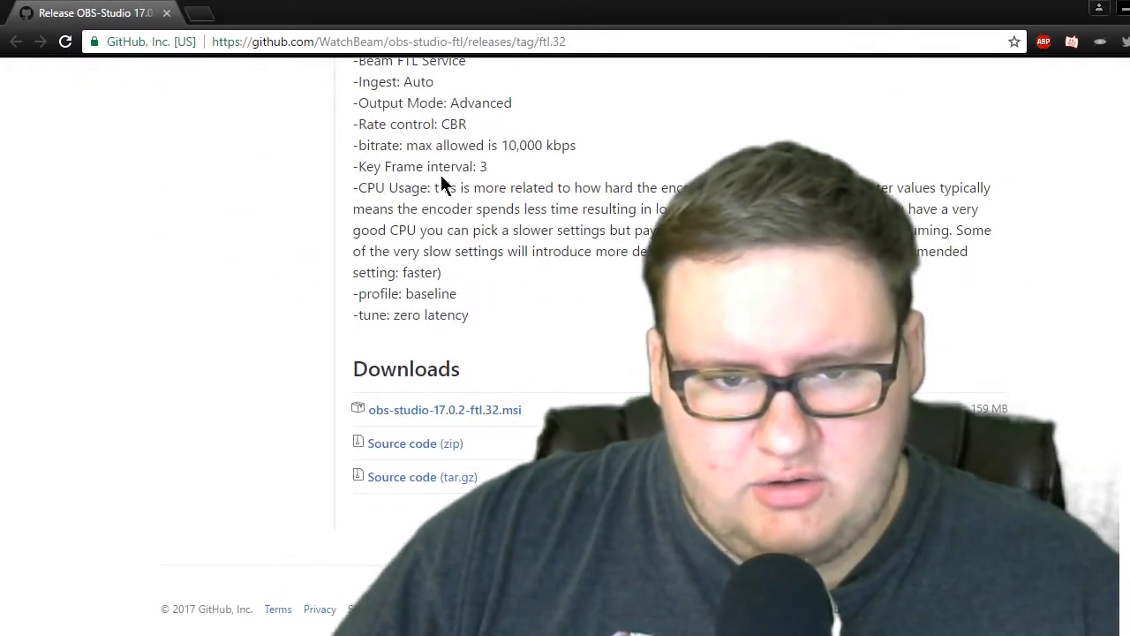
pyautogui.moveTo(493, 304)
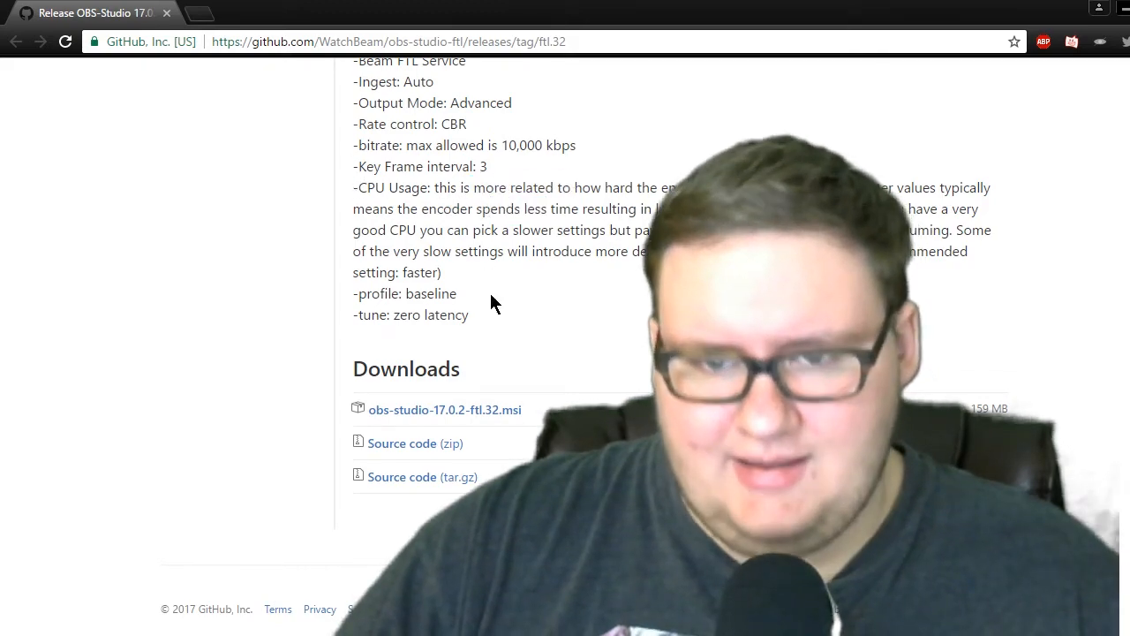
pyautogui.moveTo(378, 420)
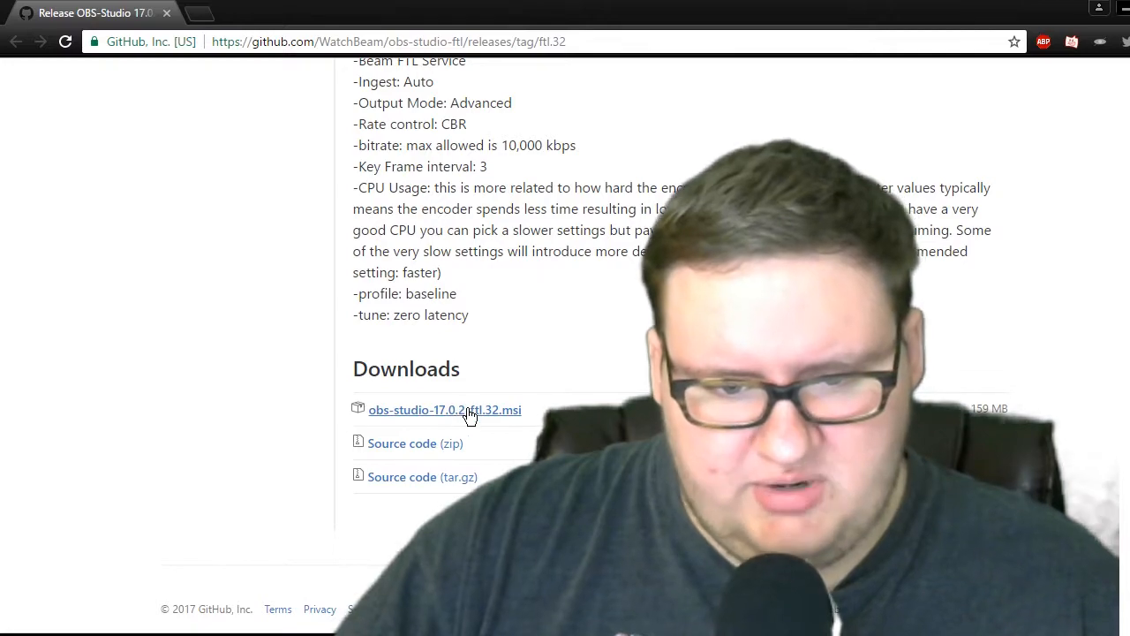
pyautogui.moveTo(470, 417)
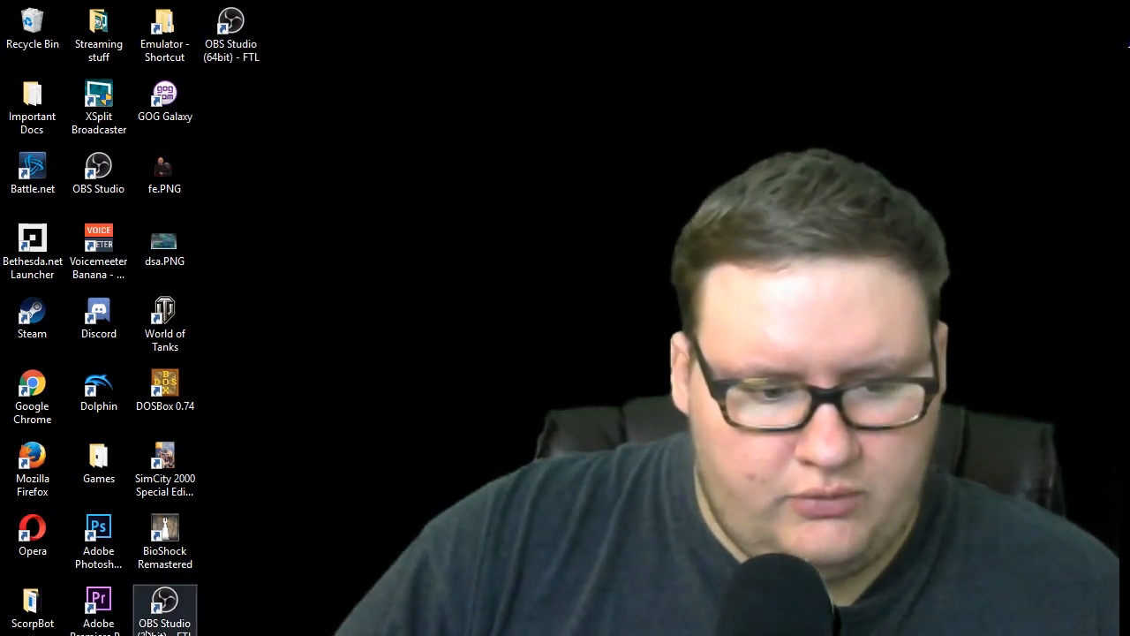
# Step: Start OBS Studio 17.0.2-ftl.32 from the 'OBS Studio (64bit) - FTL' desktop shortcut
pyautogui.click(230, 21)
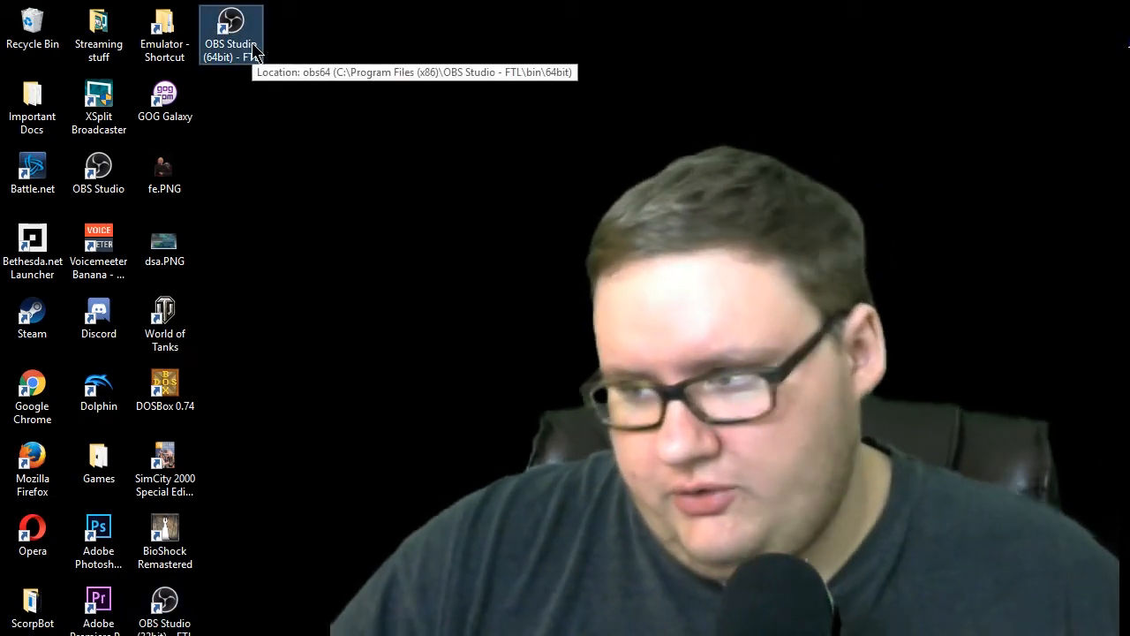
pyautogui.doubleClick(231, 21)
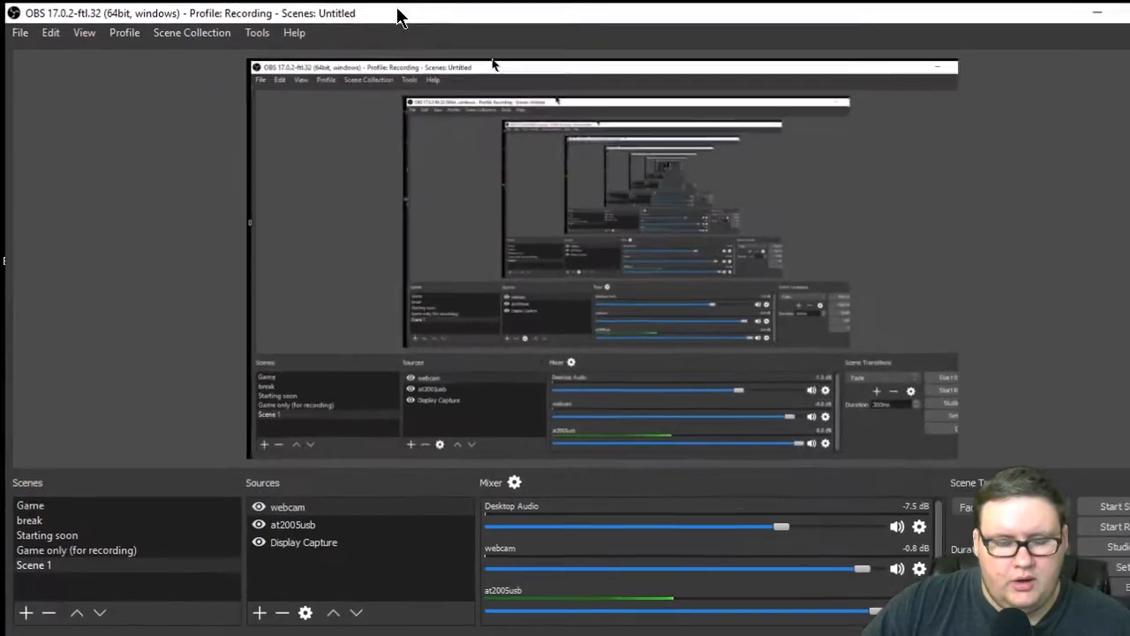
# Step: Show the Stream settings confirming Stream Type Beam FTL Service with server US: Dallas, TX
pyautogui.click(21, 32)
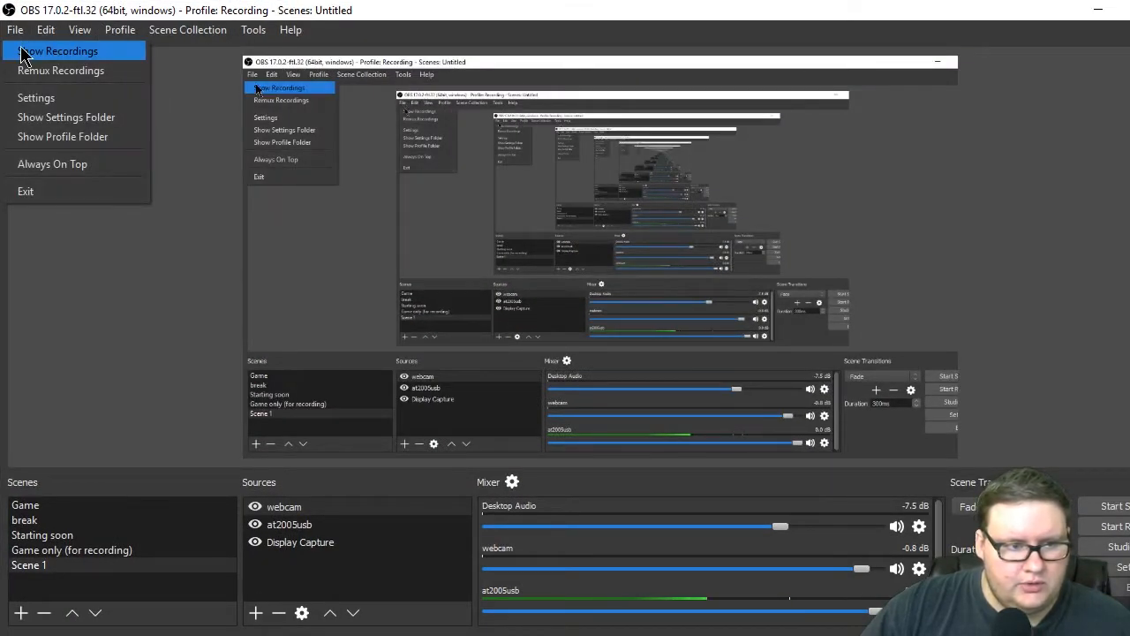
pyautogui.click(121, 28)
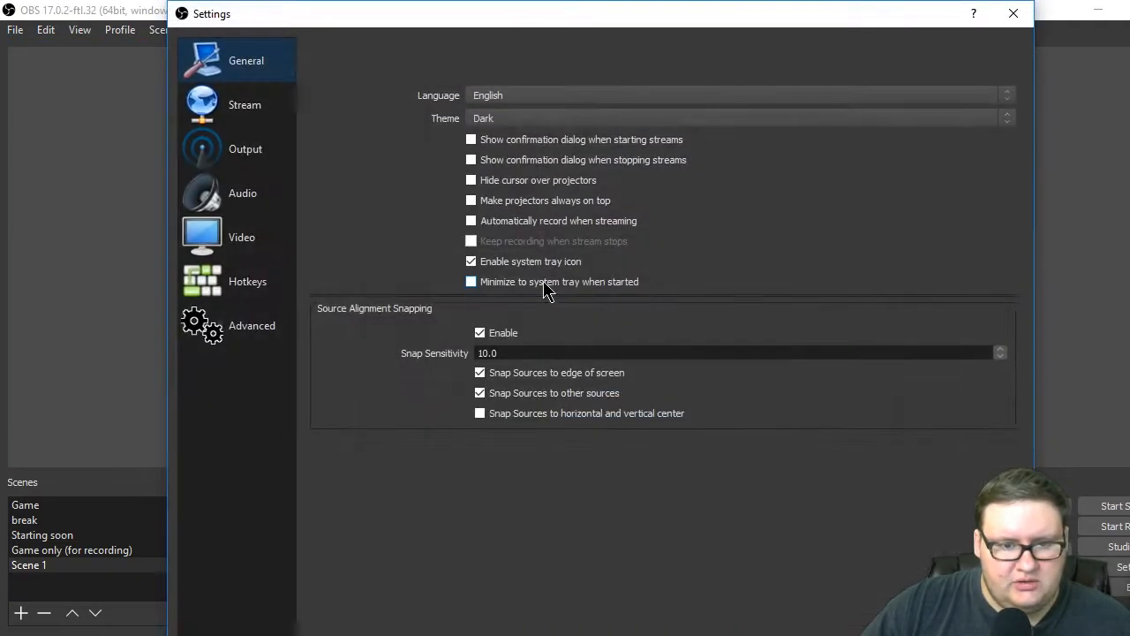
pyautogui.click(244, 104)
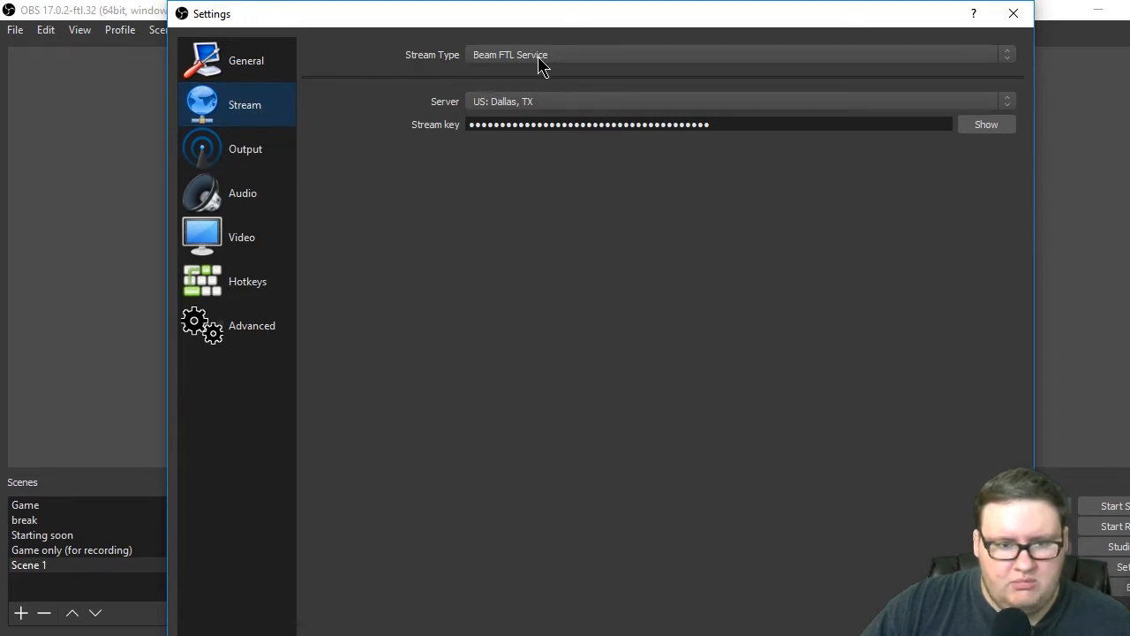
pyautogui.click(731, 53)
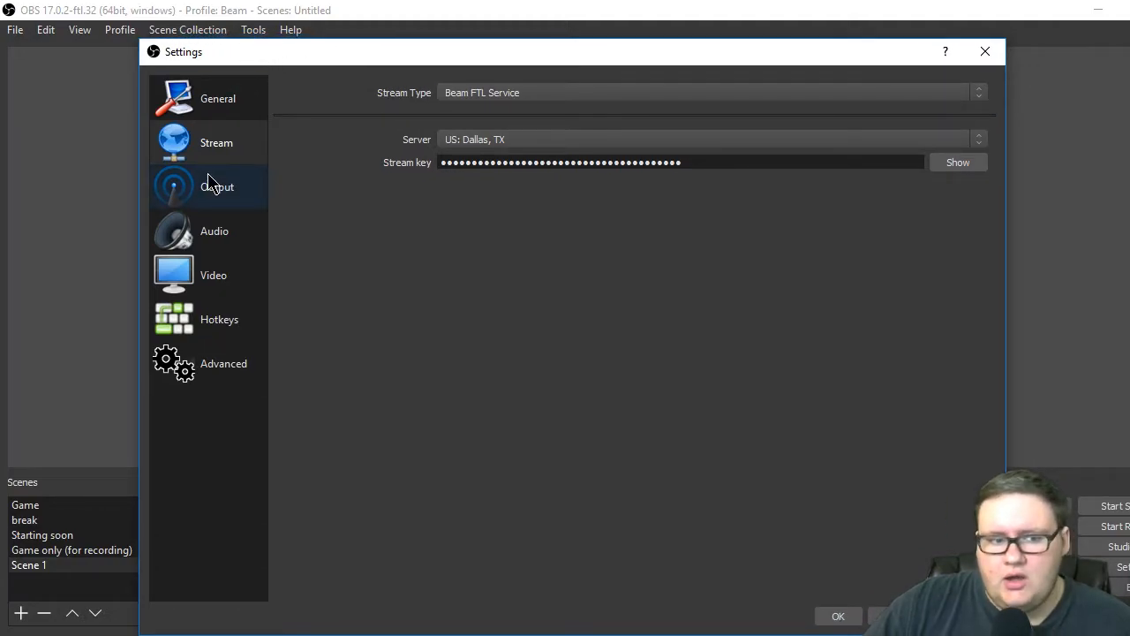
# Step: Show the Output page's Advanced Streaming values: x264, CBR, bitrate 2500, keyframe interval 1, superfast
pyautogui.click(216, 187)
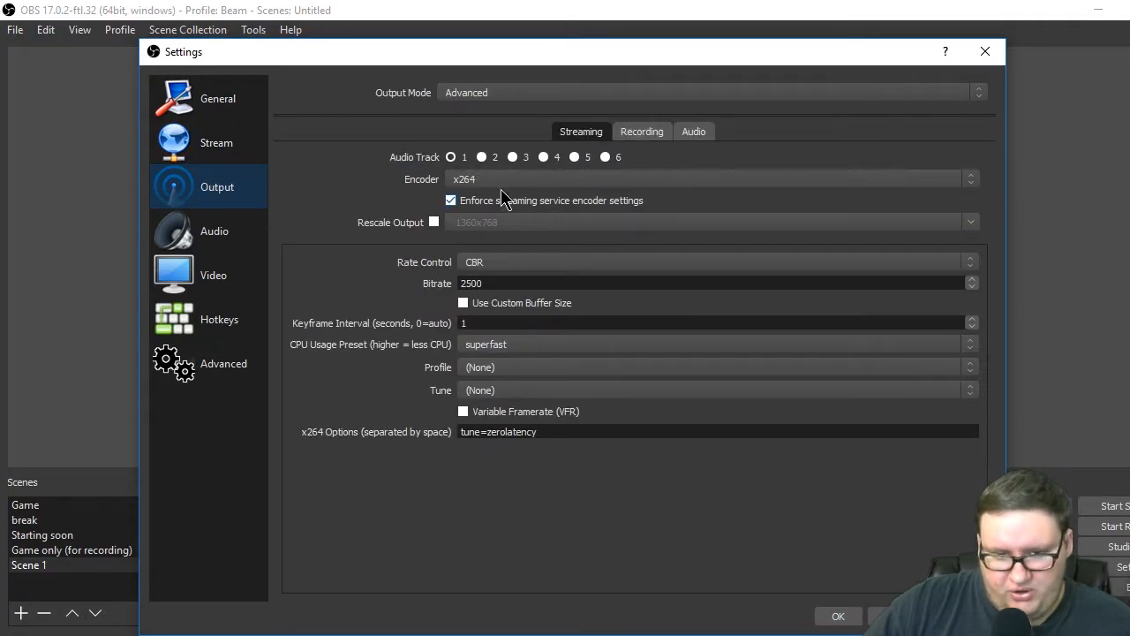
pyautogui.moveTo(495, 177)
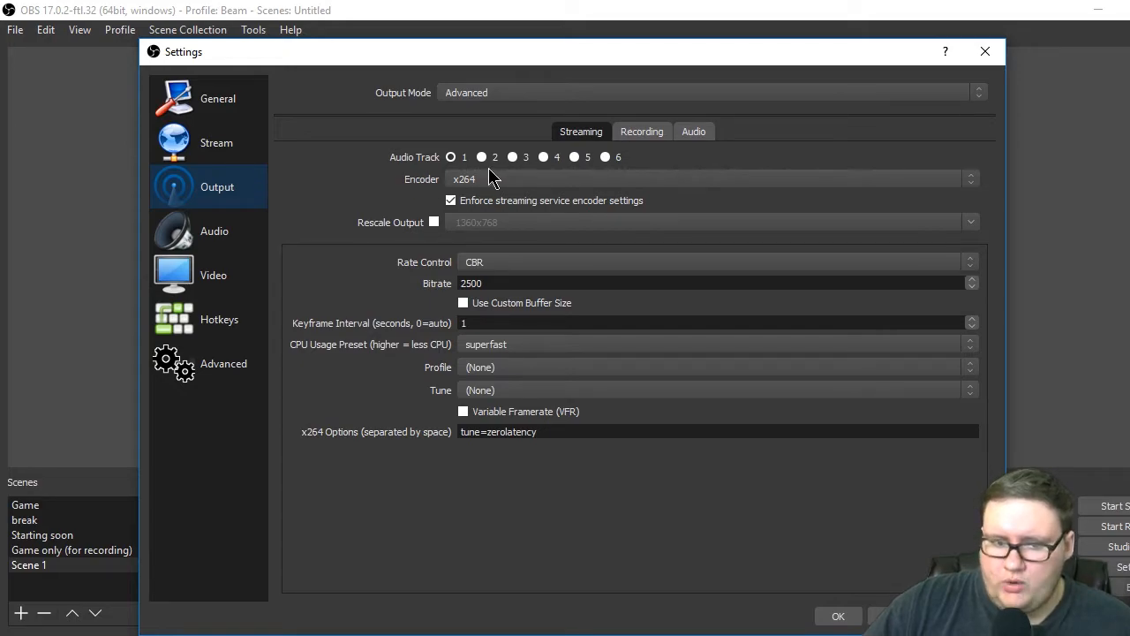
pyautogui.moveTo(484, 186)
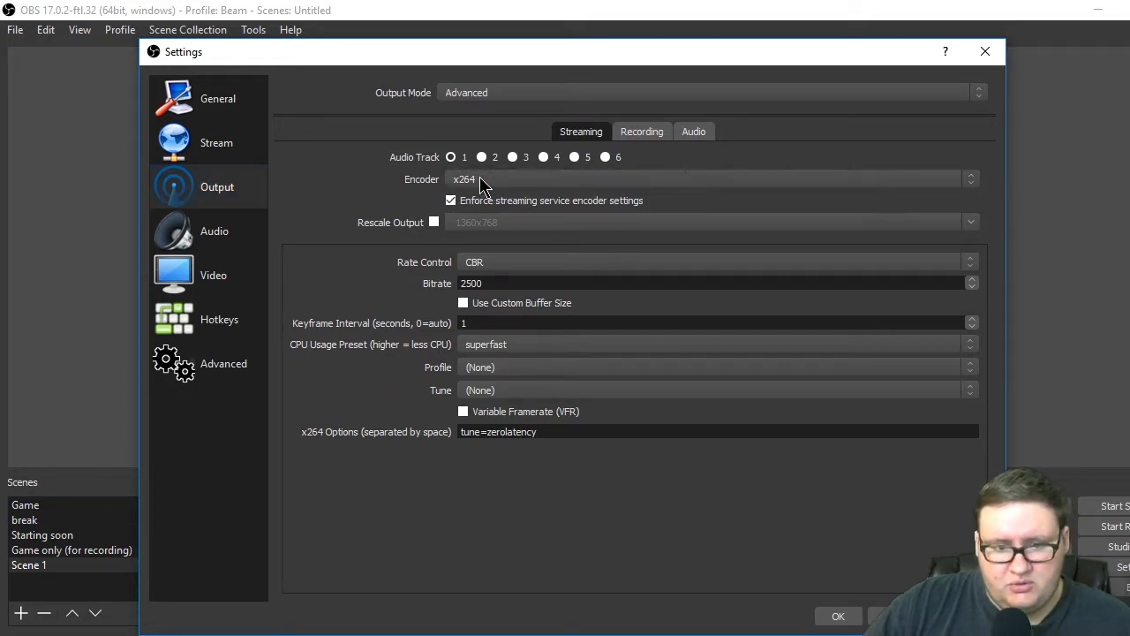
pyautogui.moveTo(540, 186)
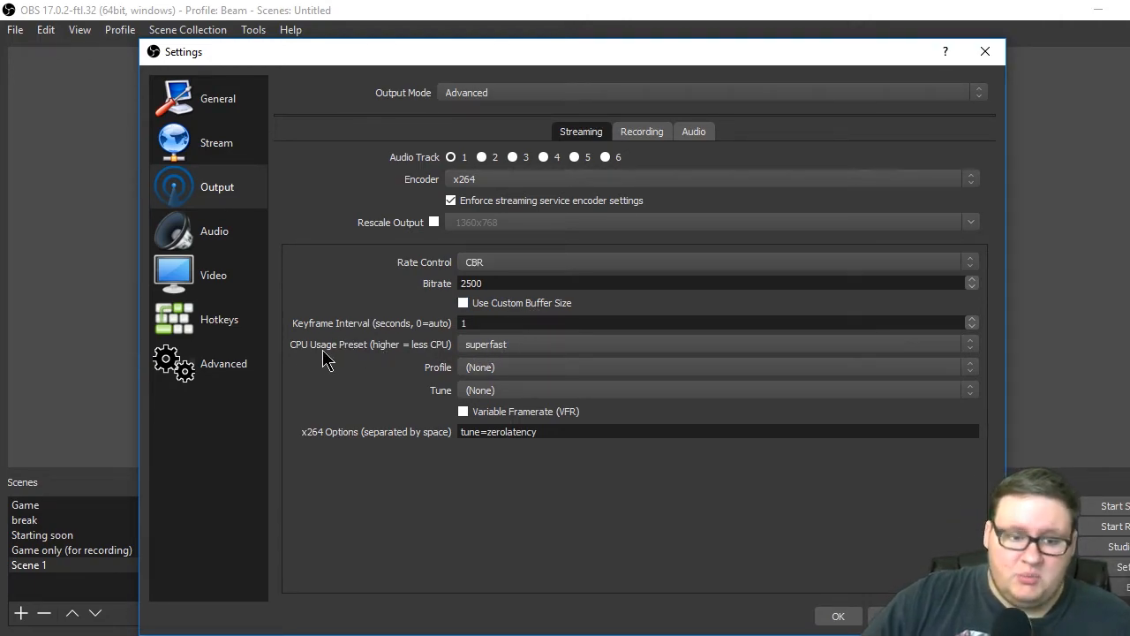
pyautogui.click(715, 344)
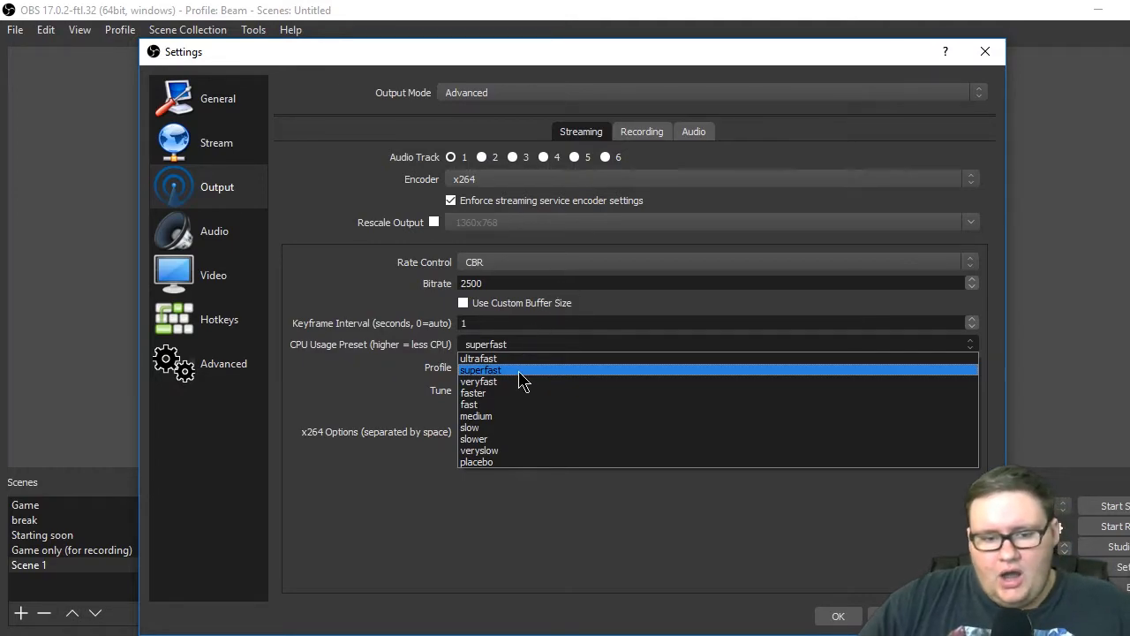
# Step: Keep superfast as the x264 CPU Usage Preset, leaving the other output values unchanged
pyautogui.click(505, 368)
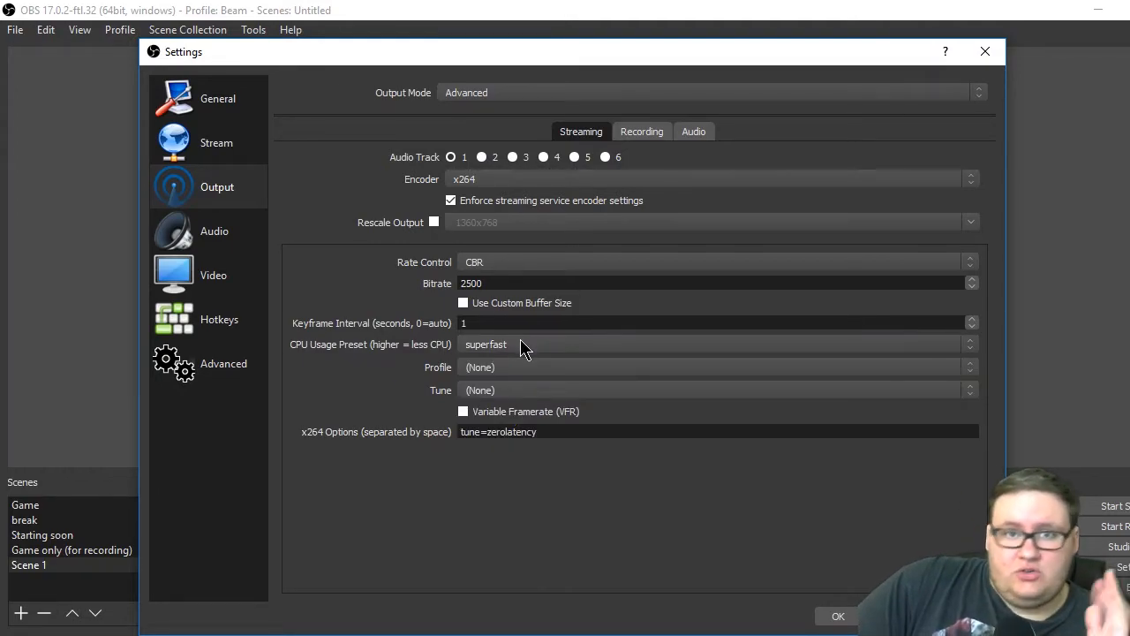
pyautogui.moveTo(509, 392)
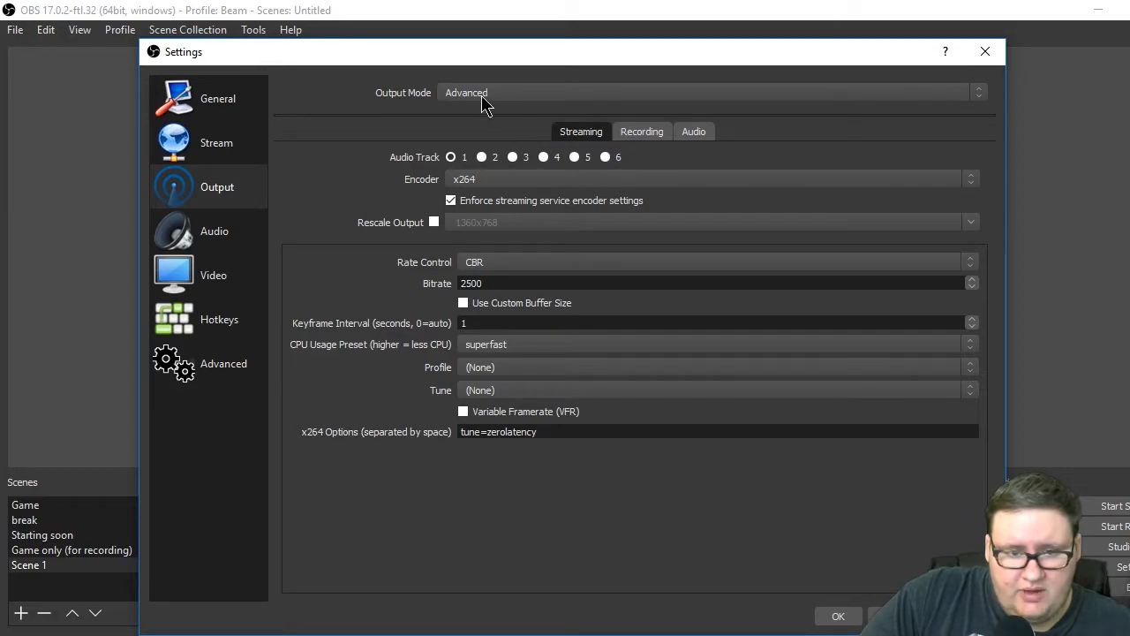
pyautogui.moveTo(484, 124)
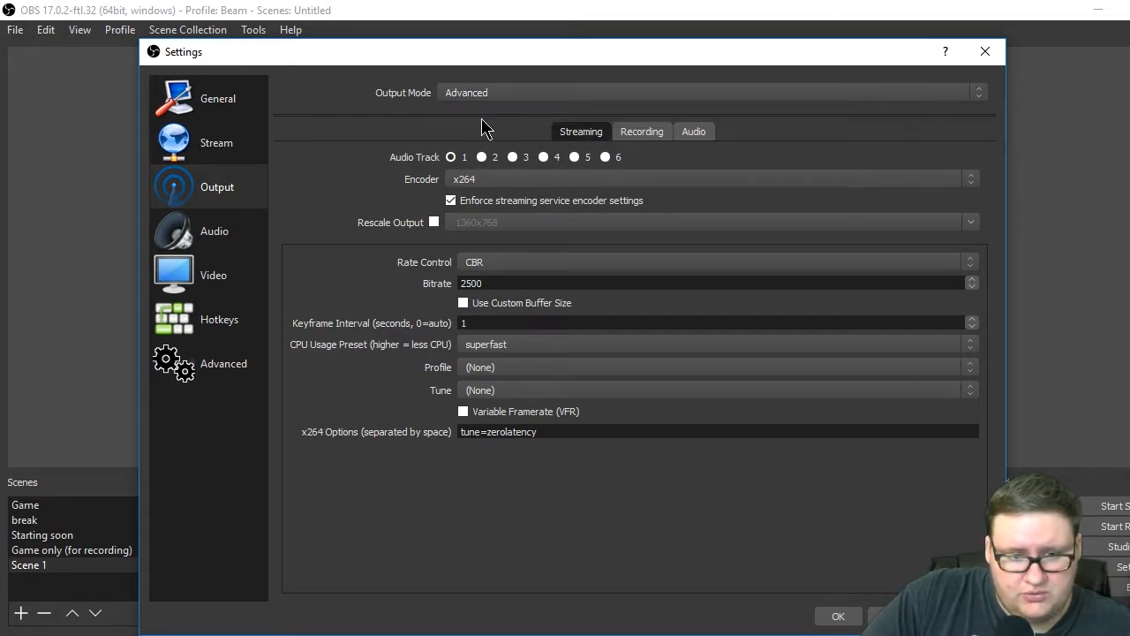
pyautogui.moveTo(431, 148)
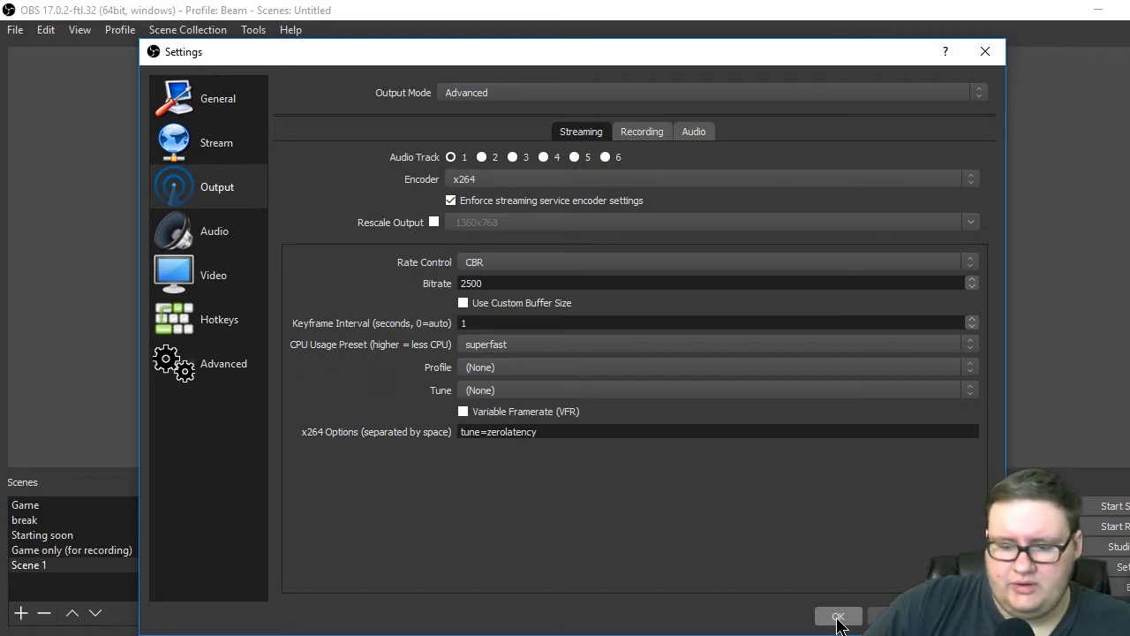
# Step: Apply the settings with OK and move the OBS main window to the left of the desktop
pyautogui.click(837, 615)
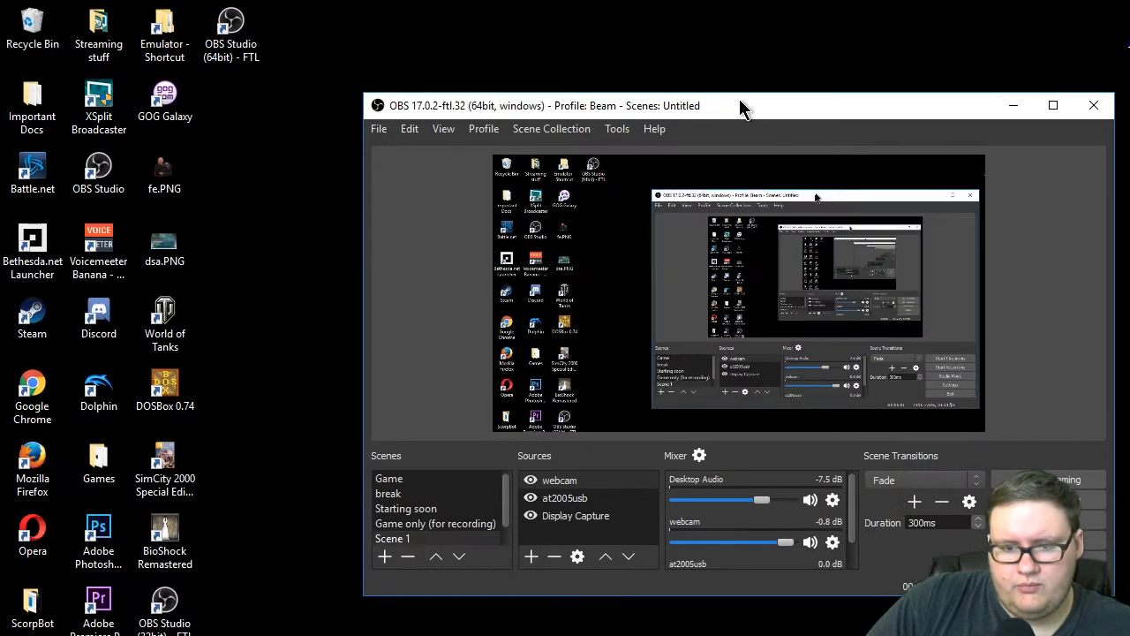
pyautogui.moveTo(742, 106); pyautogui.dragTo(486, 99)
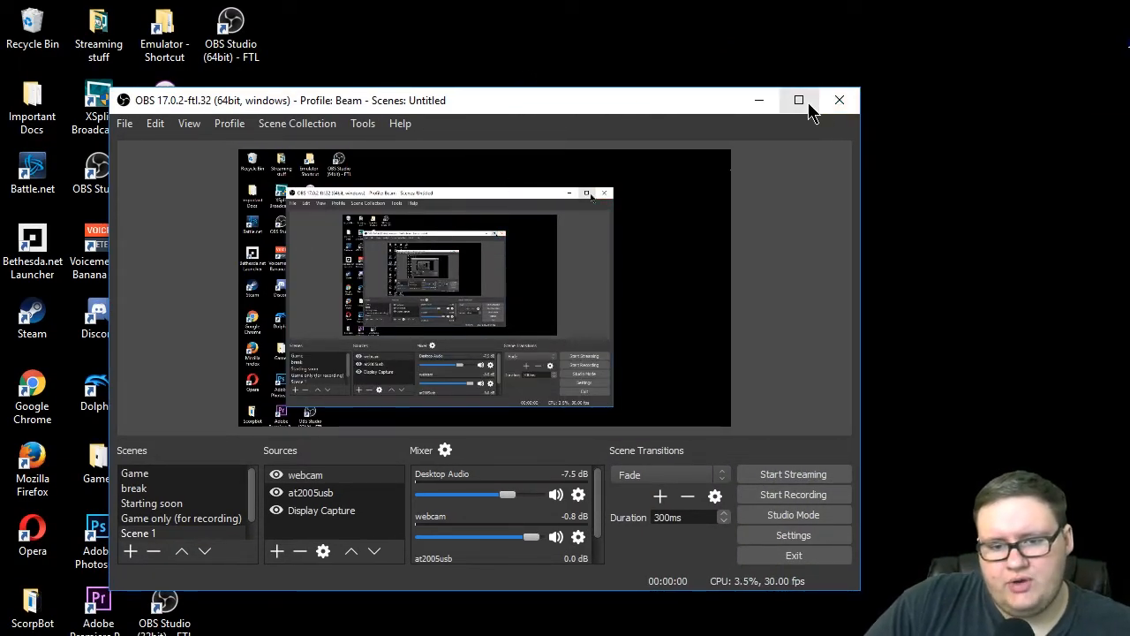
pyautogui.moveTo(784, 117)
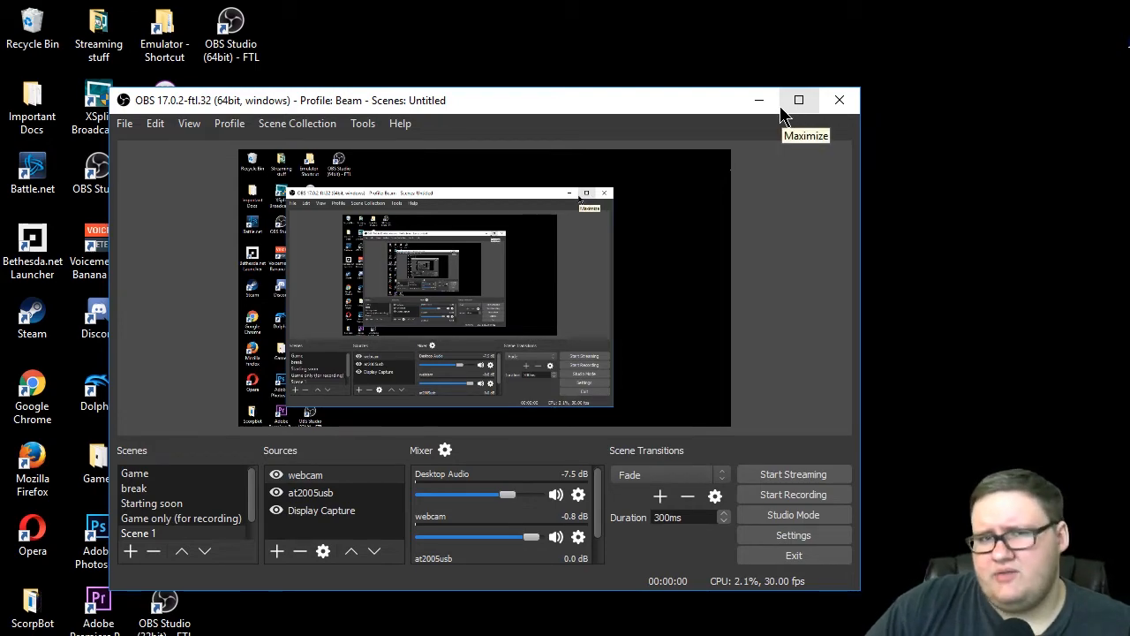